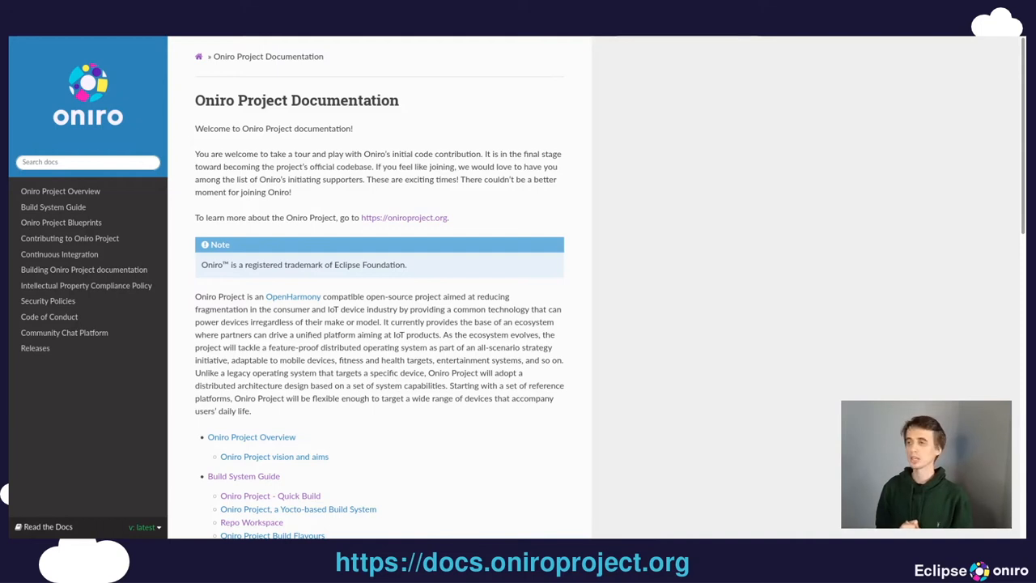
mouse_move(181, 227)
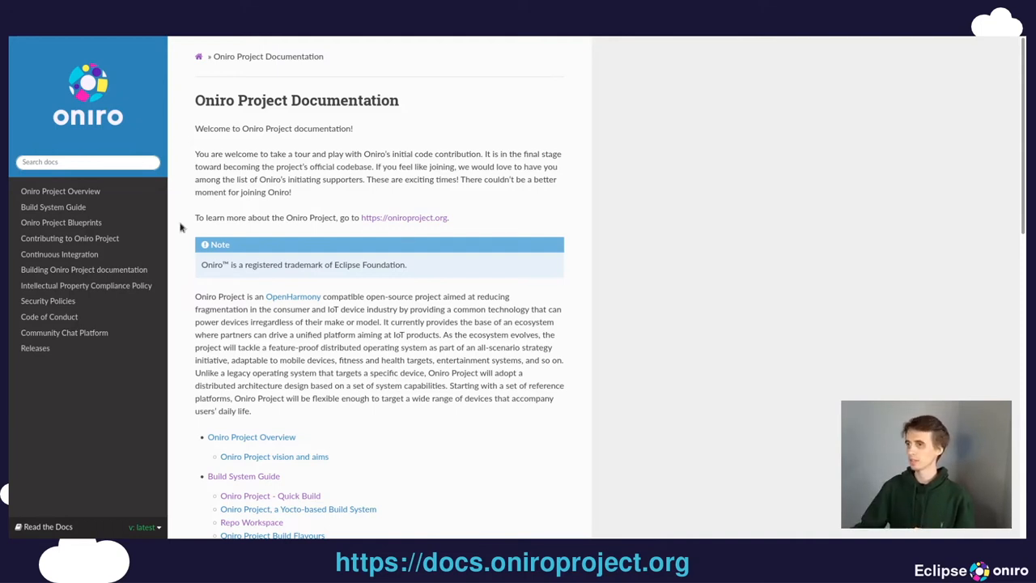
Open the Vending Machine Blueprint page under Oniro Project Blueprints and scroll through it
click(61, 221)
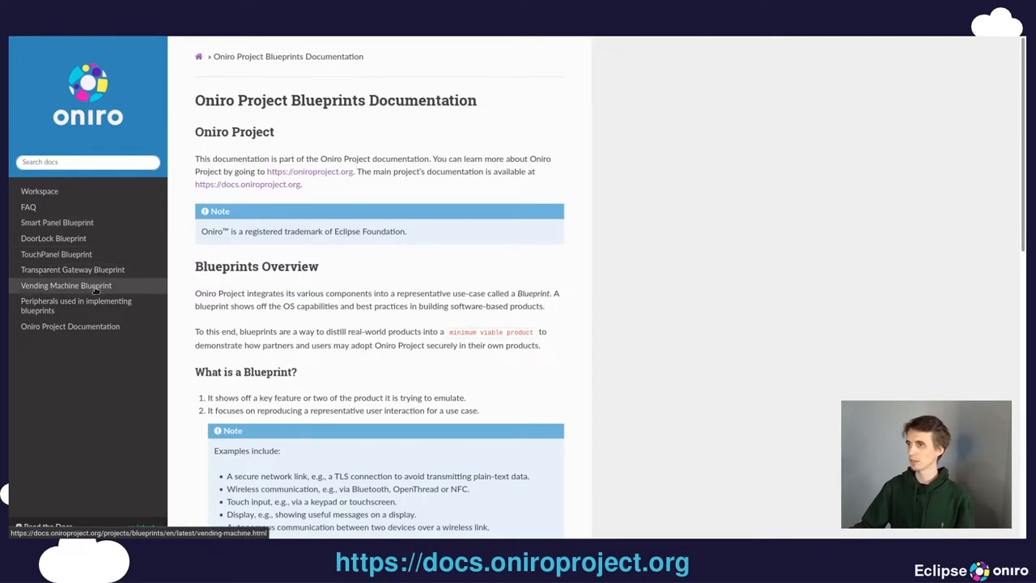
click(65, 284)
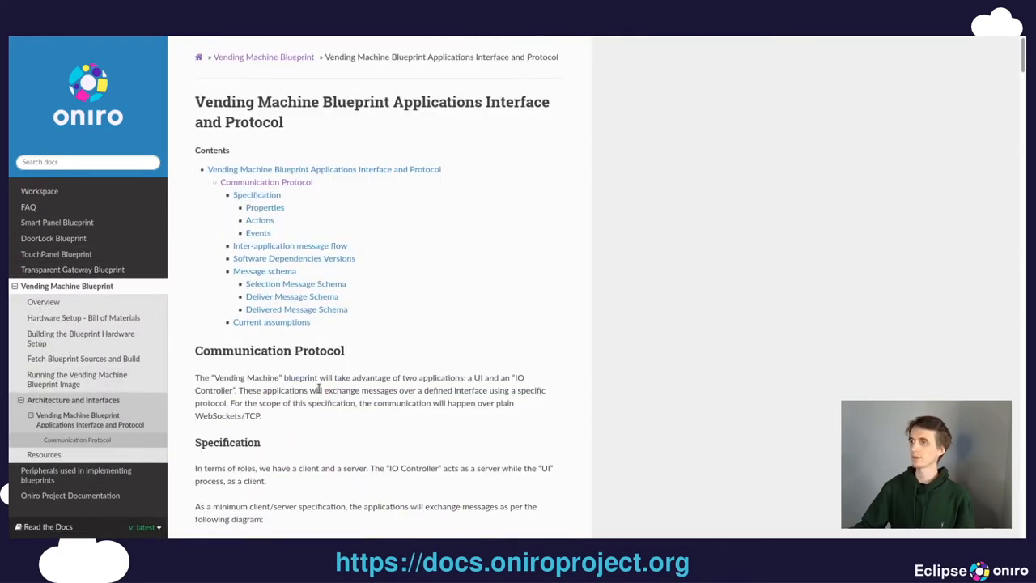
scroll(down, 3)
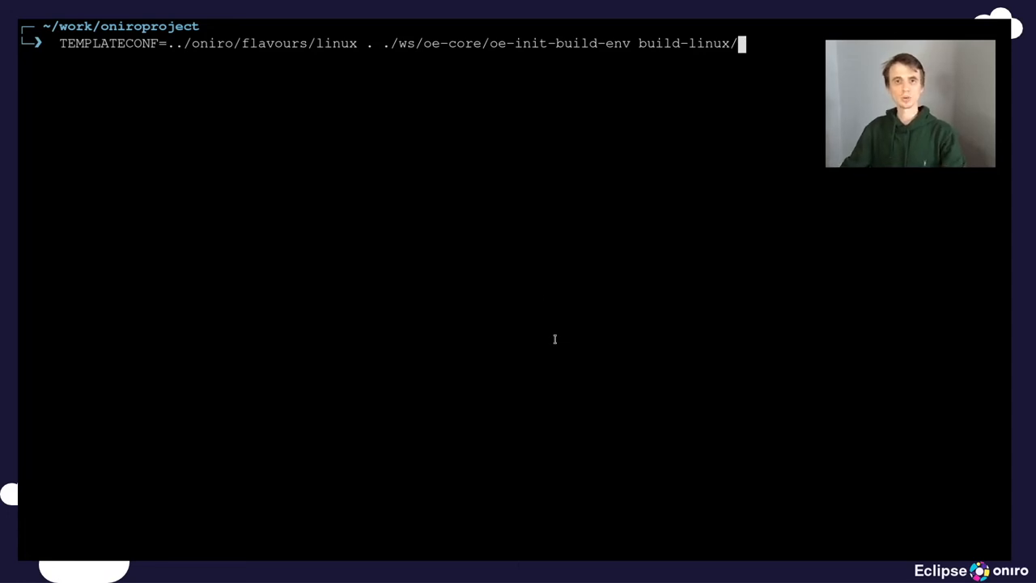
Run oe-init-build-env with the Linux flavour TEMPLATECONF into build-linux
double_click(563, 44)
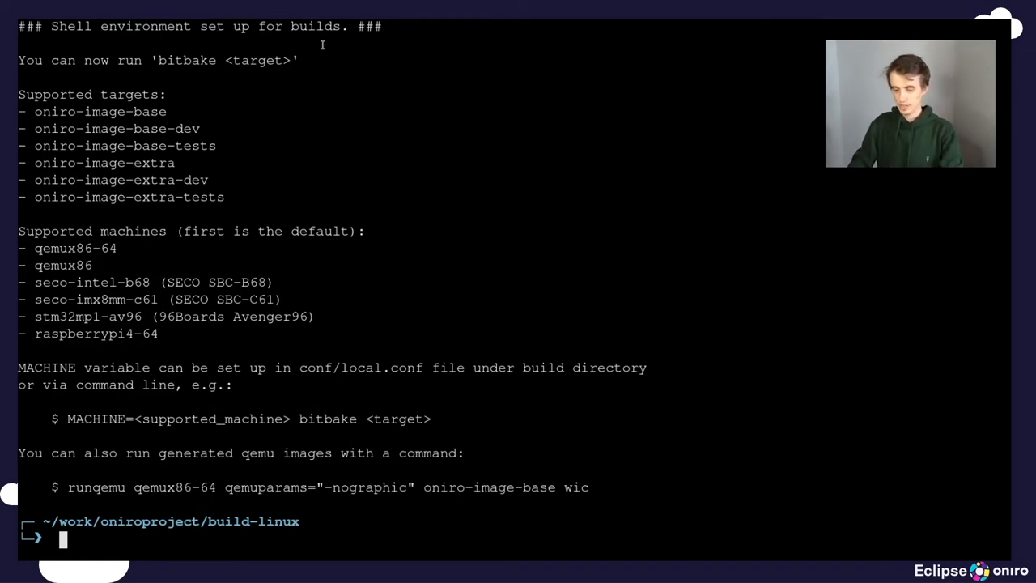
Add the meta-homeassistant and meta-oniro-blueprints layers using bitbake-layers add-layer
text(bitbake)
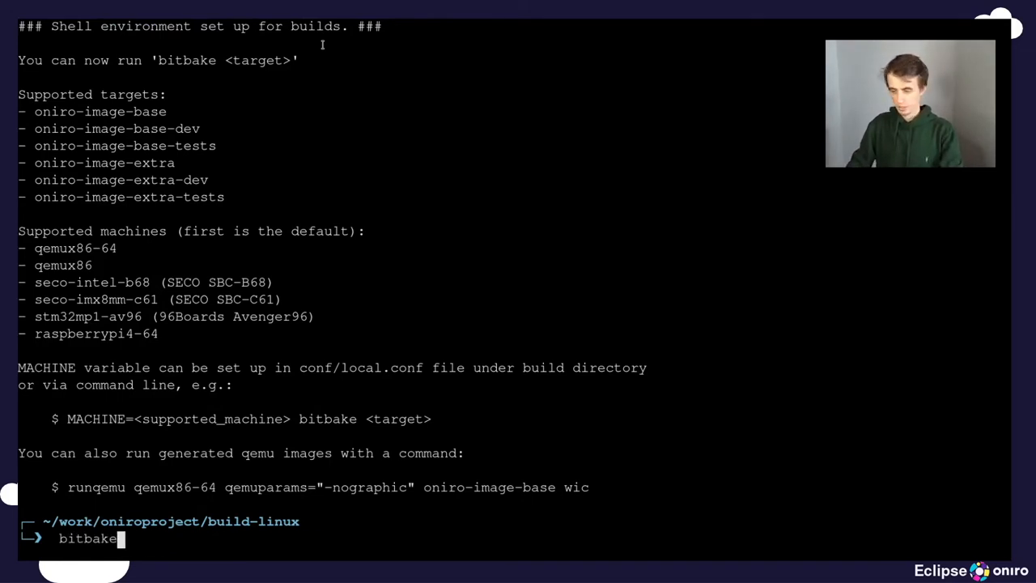
text(-layers add-layer)
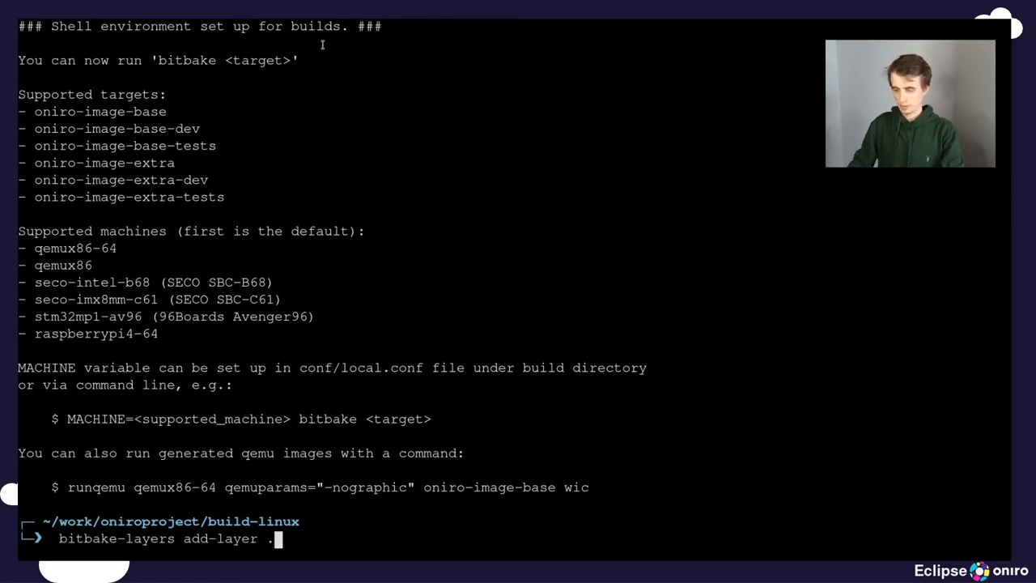
text(./meta-homeassistant/)
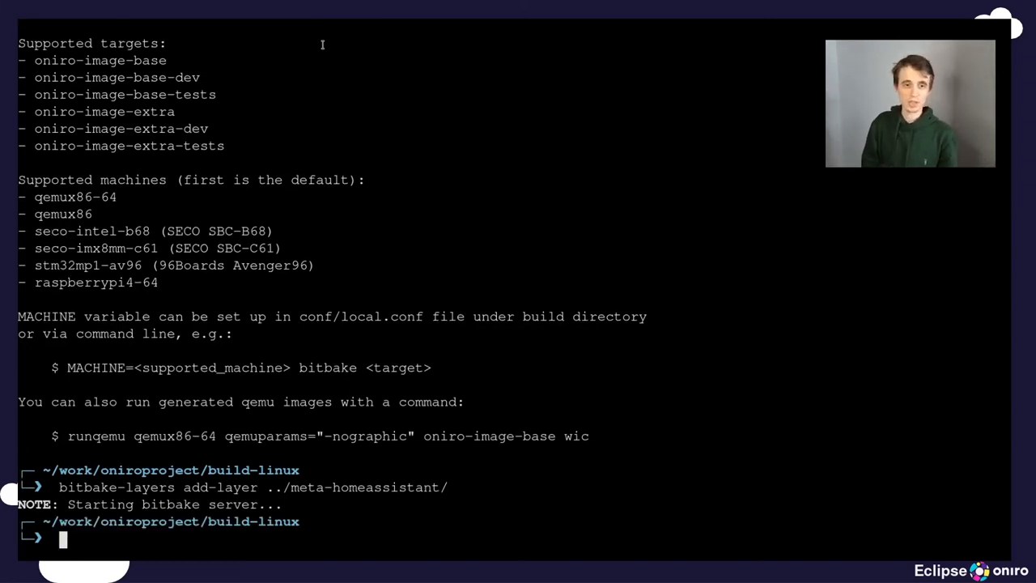
text(bitbake-layers add-layer ../meta-homeassistant/)
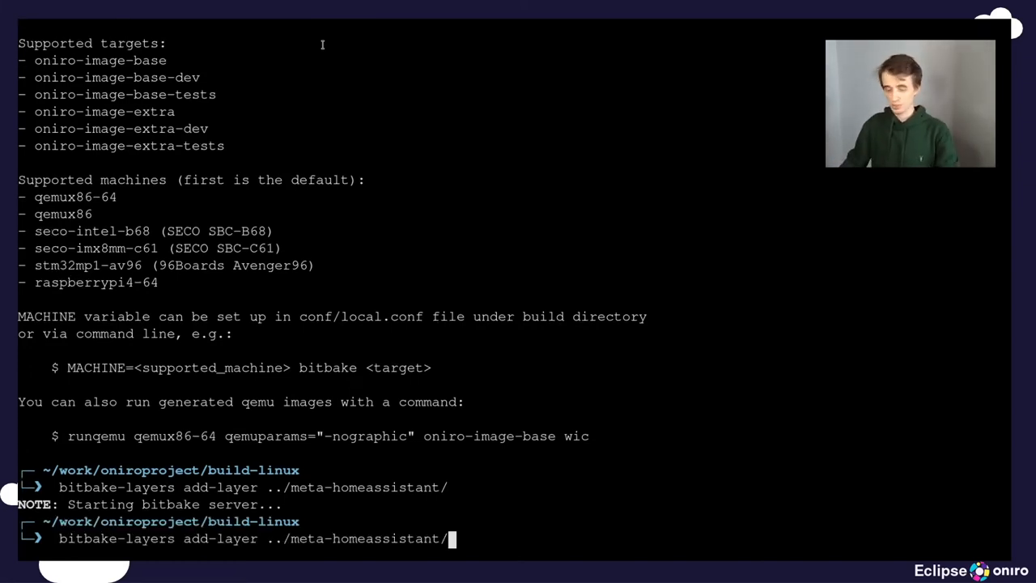
key(BackSpace)
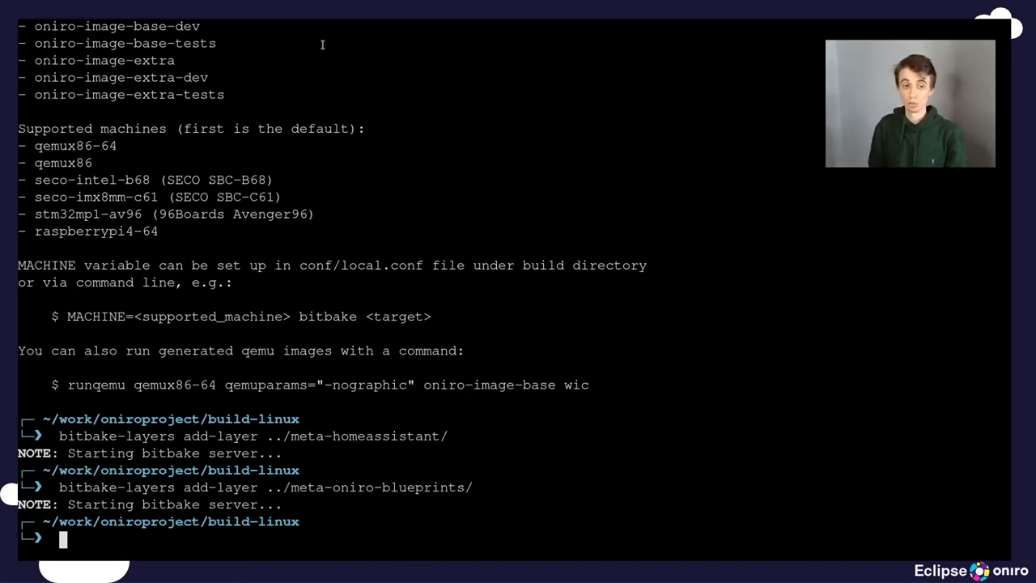
key(ctrl+r)
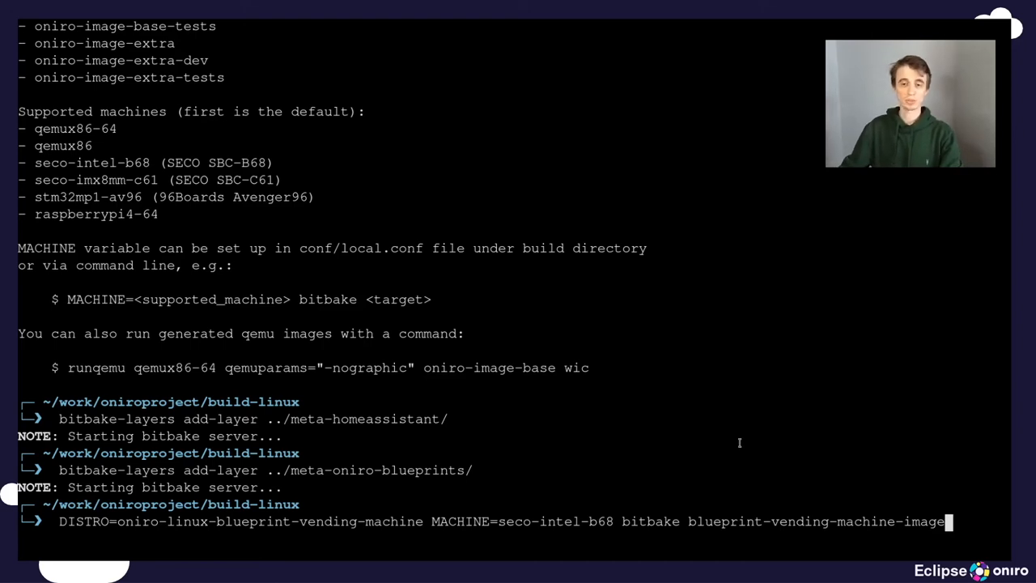
Build blueprint-vending-machine-image for MACHINE seco-intel-b68 with the vending-machine blueprint distro
double_click(817, 521)
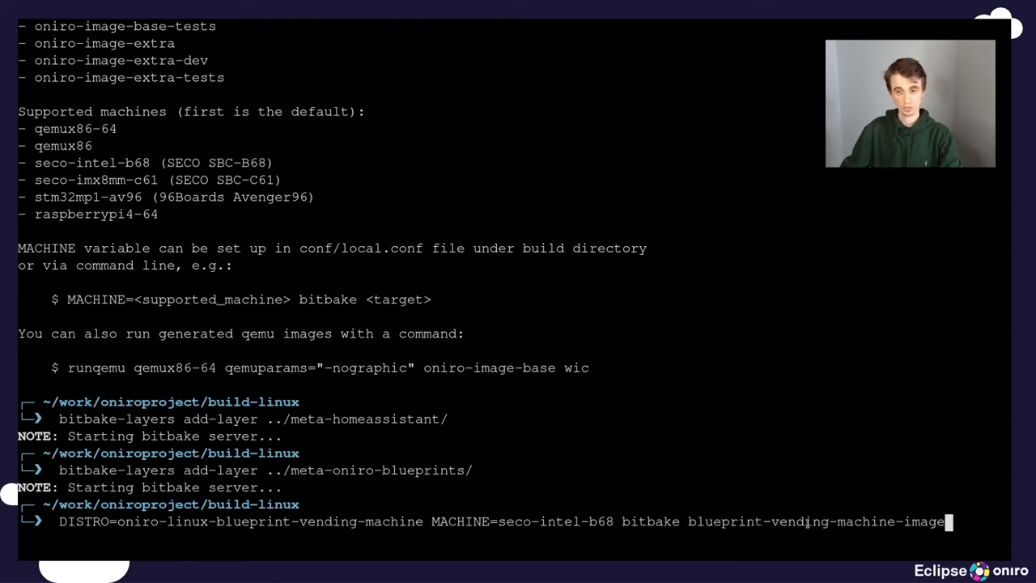
double_click(815, 521)
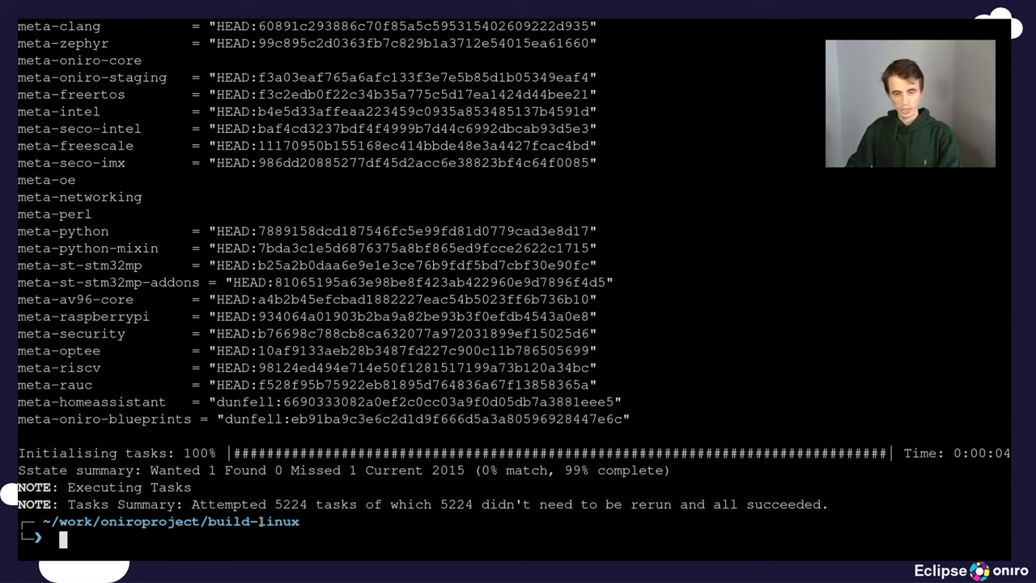
Flash blueprint-vending-machine-image-seco-intel-b68.wic to the /dev/mmcblk SD card with bmaptool copy
text(sudo b)
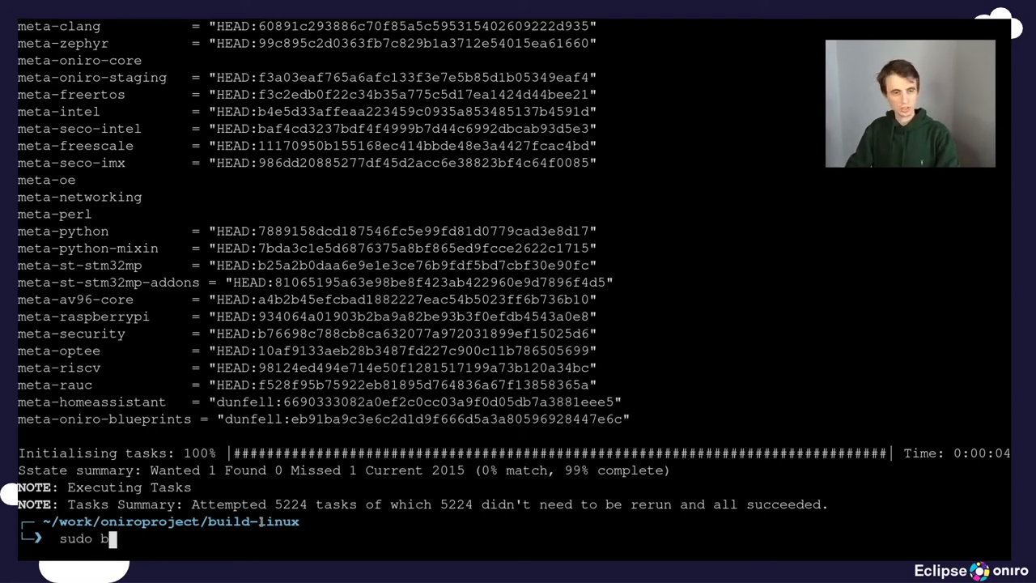
text(bmaptool c)
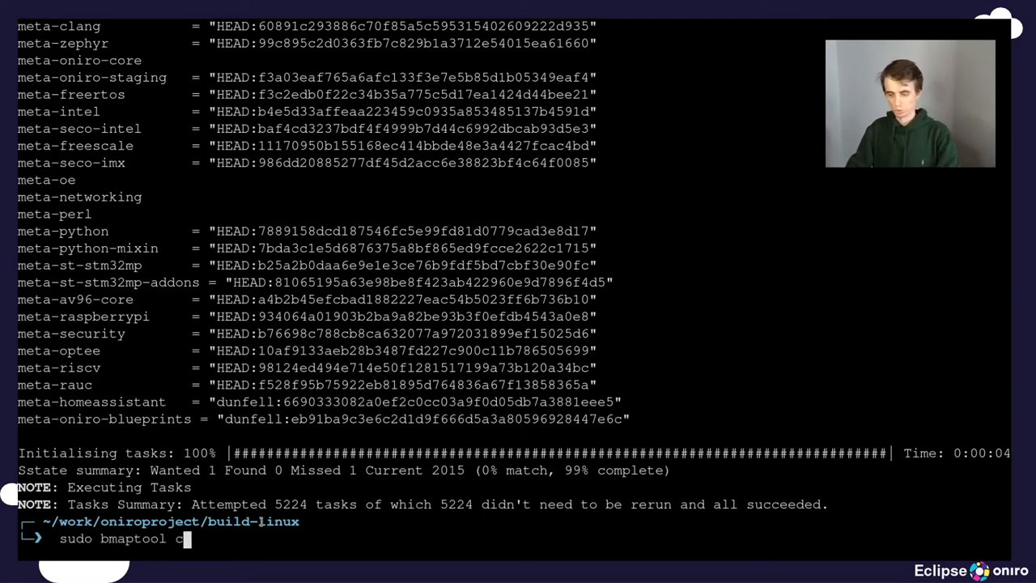
text(opy ./)
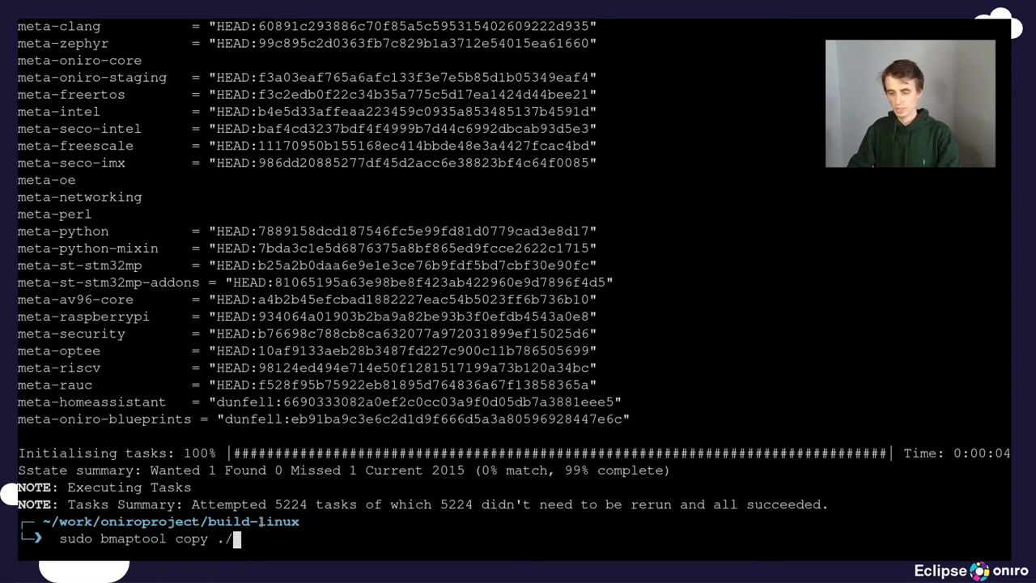
text(tmpde)
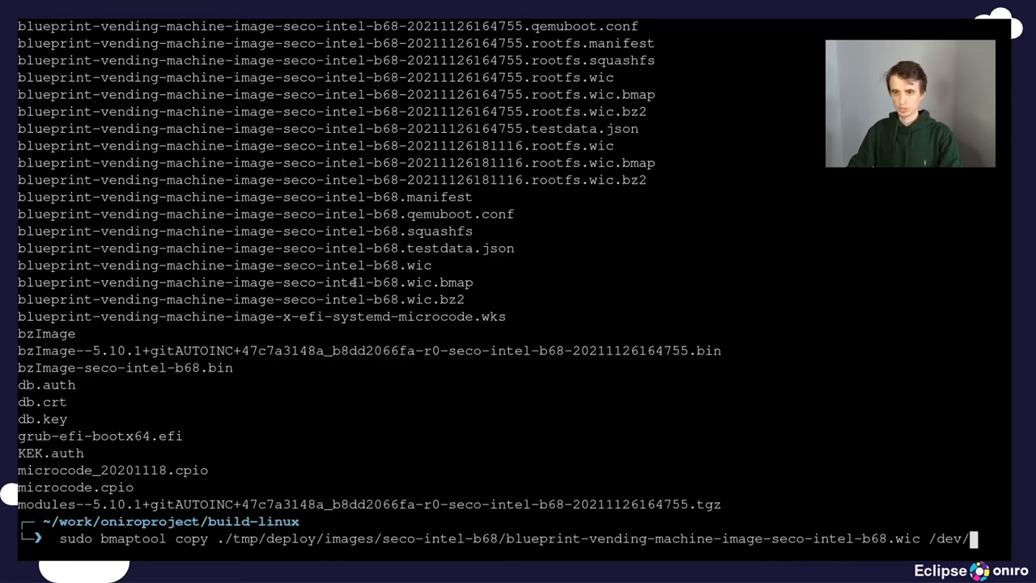
text(mmc)
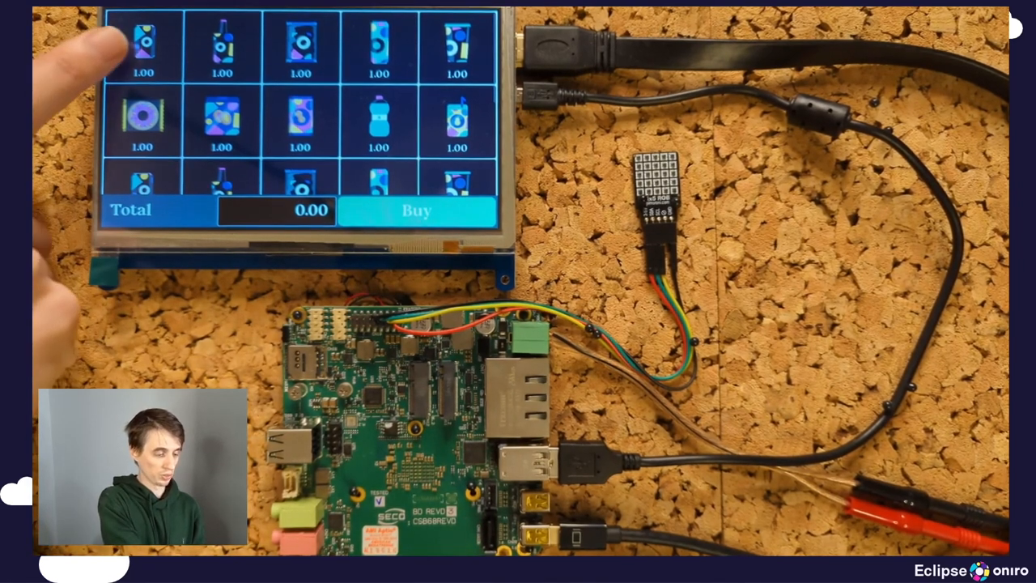
Tap two product tiles so the vending app's Total reaches 3.00
click(143, 44)
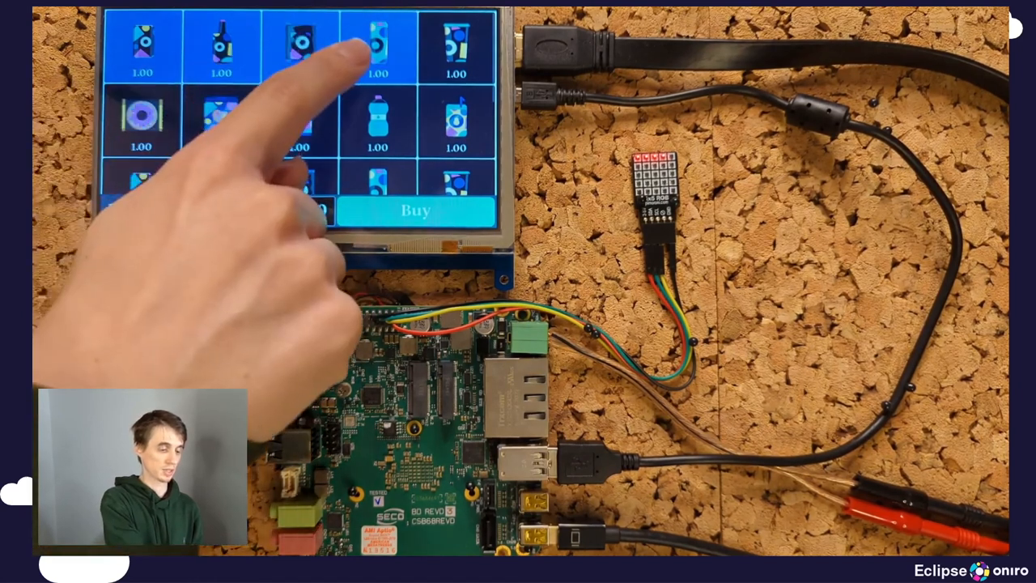
click(377, 45)
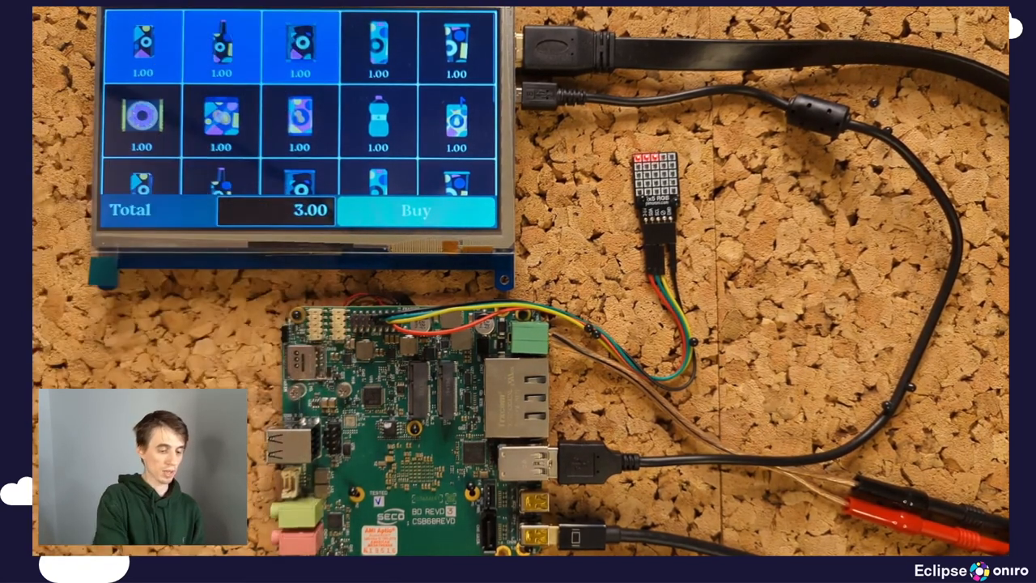